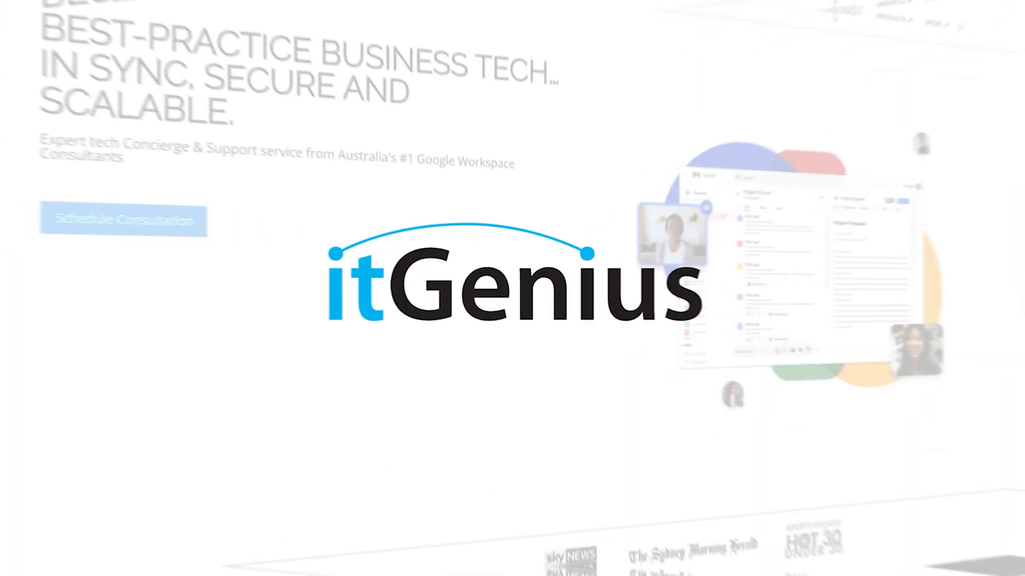
pyautogui.scroll(-3)
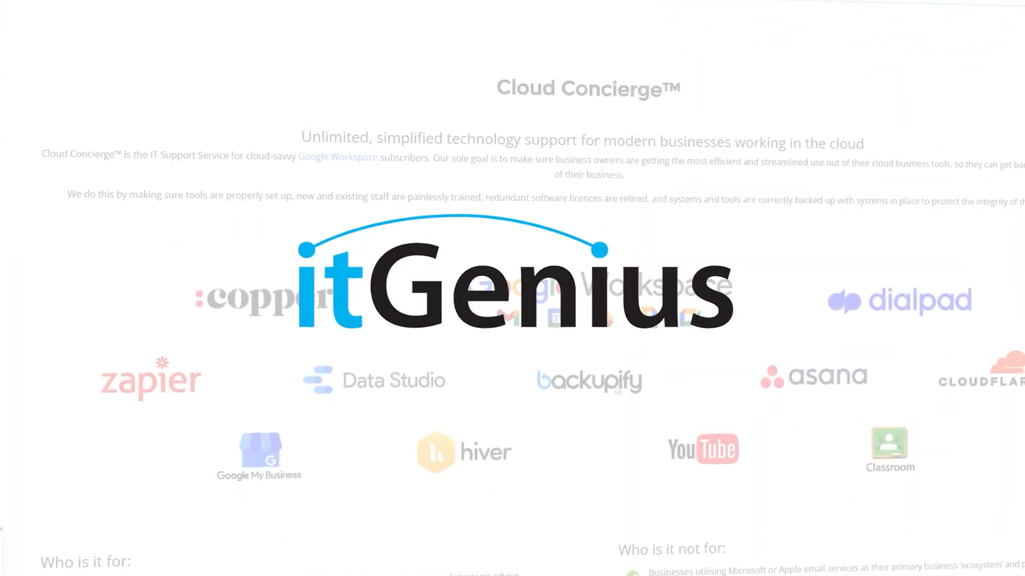